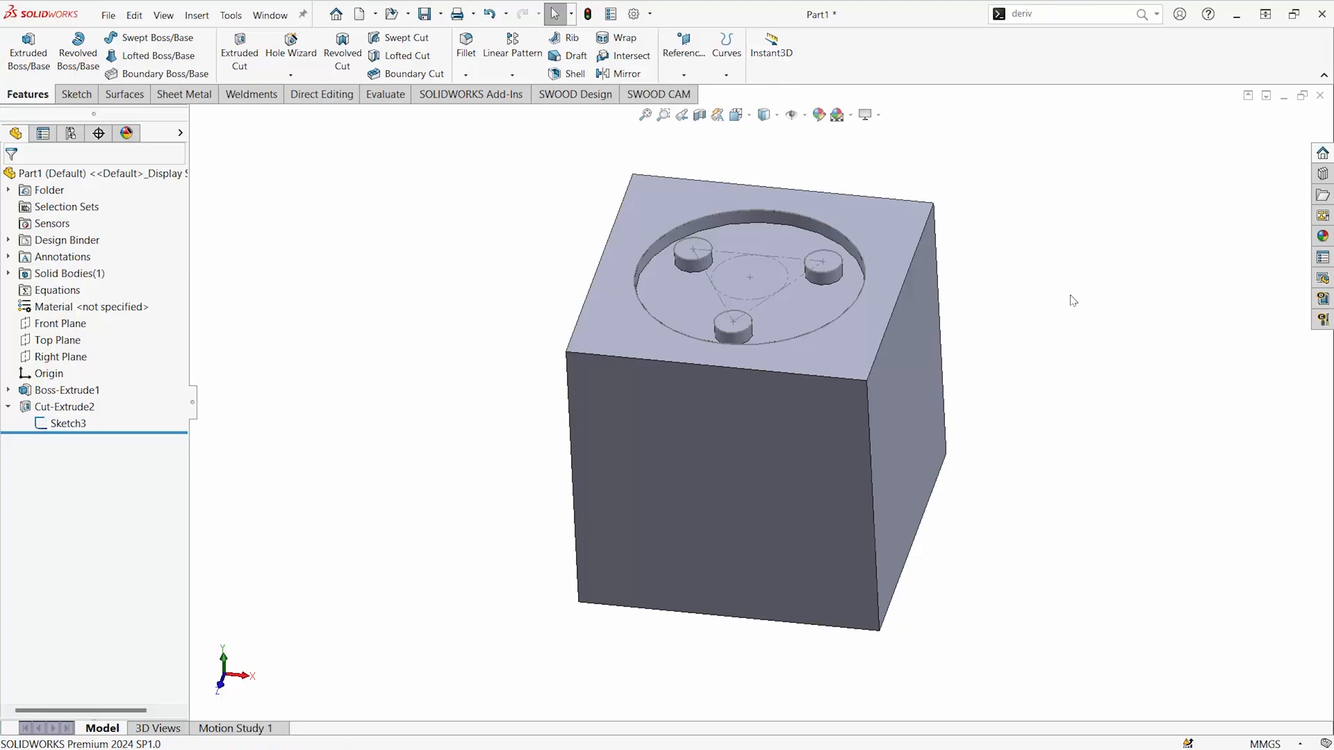
Select Sketch3 of the top pocket together with the cube's front face
{"action": "left_click", "coordinate": [66, 422]}
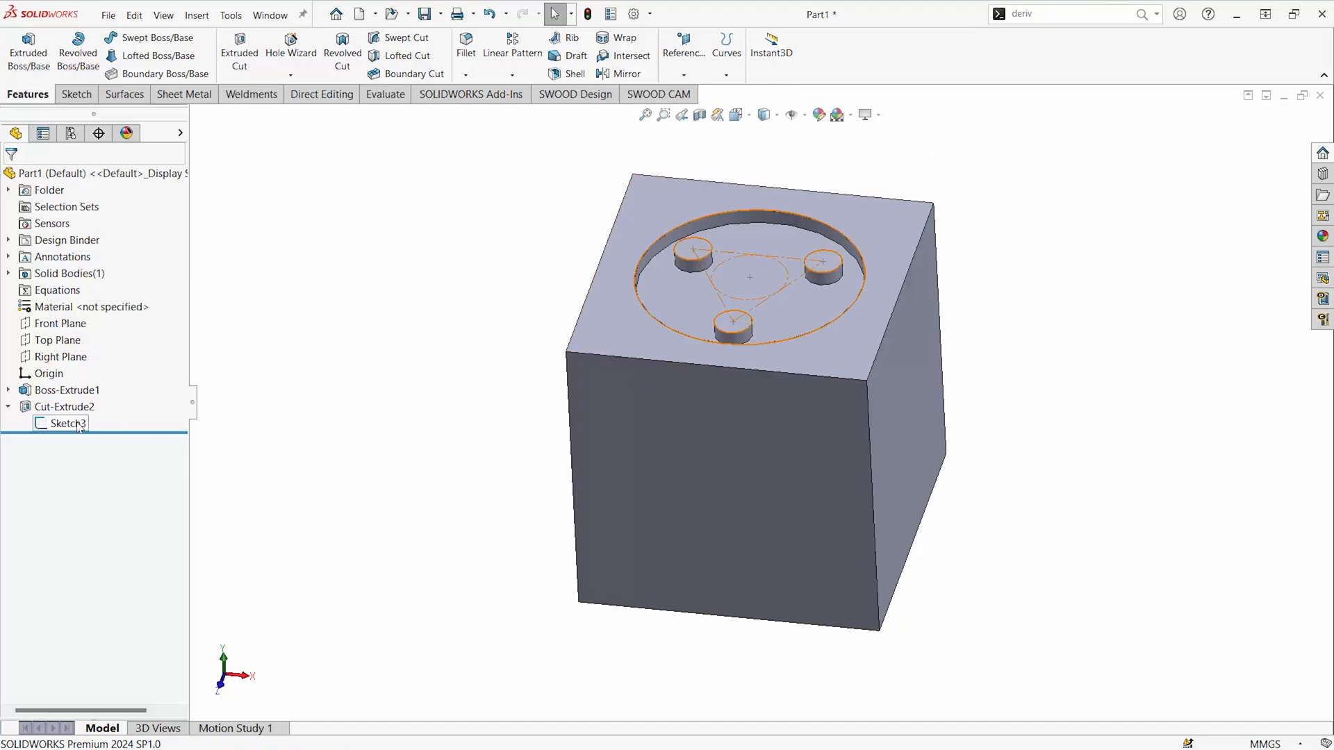
{"action": "left_click", "coordinate": [60, 424]}
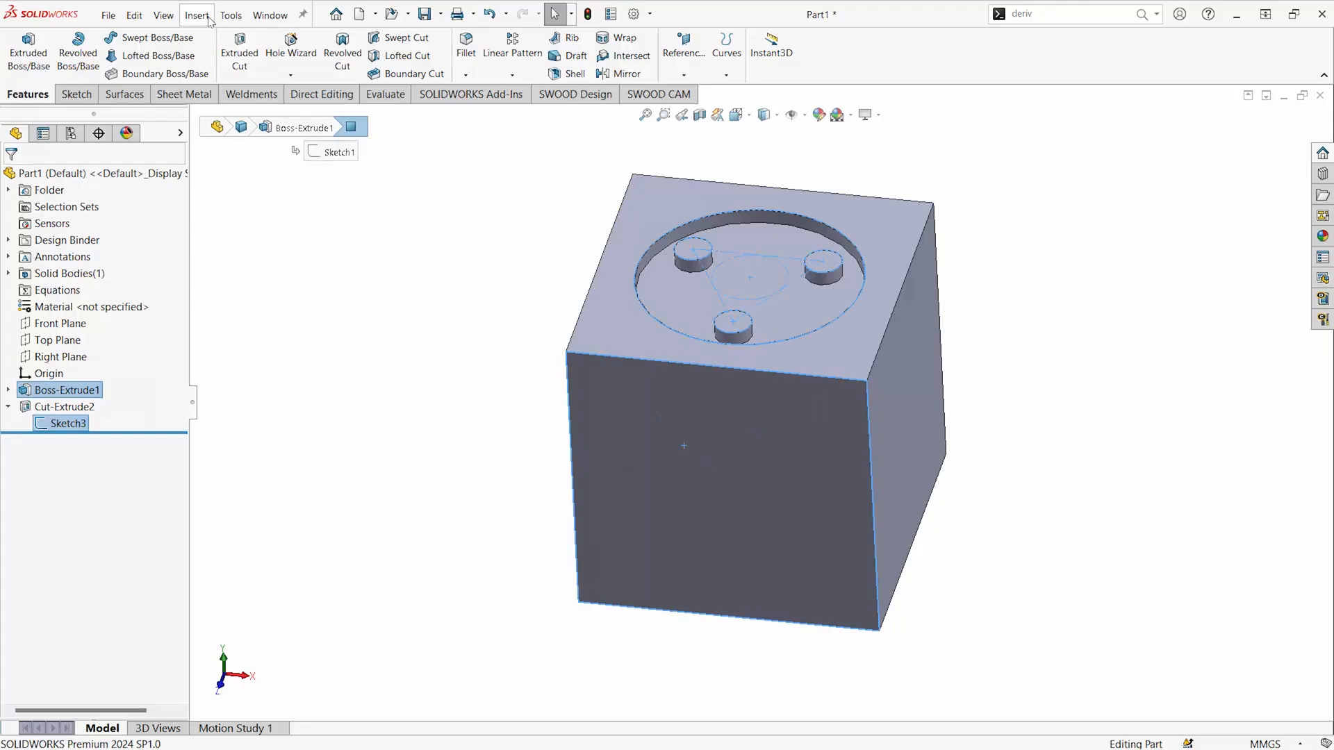
Create a derived copy of the pocket sketch on the front face via Insert > Derived Sketch
{"action": "left_click", "coordinate": [197, 15]}
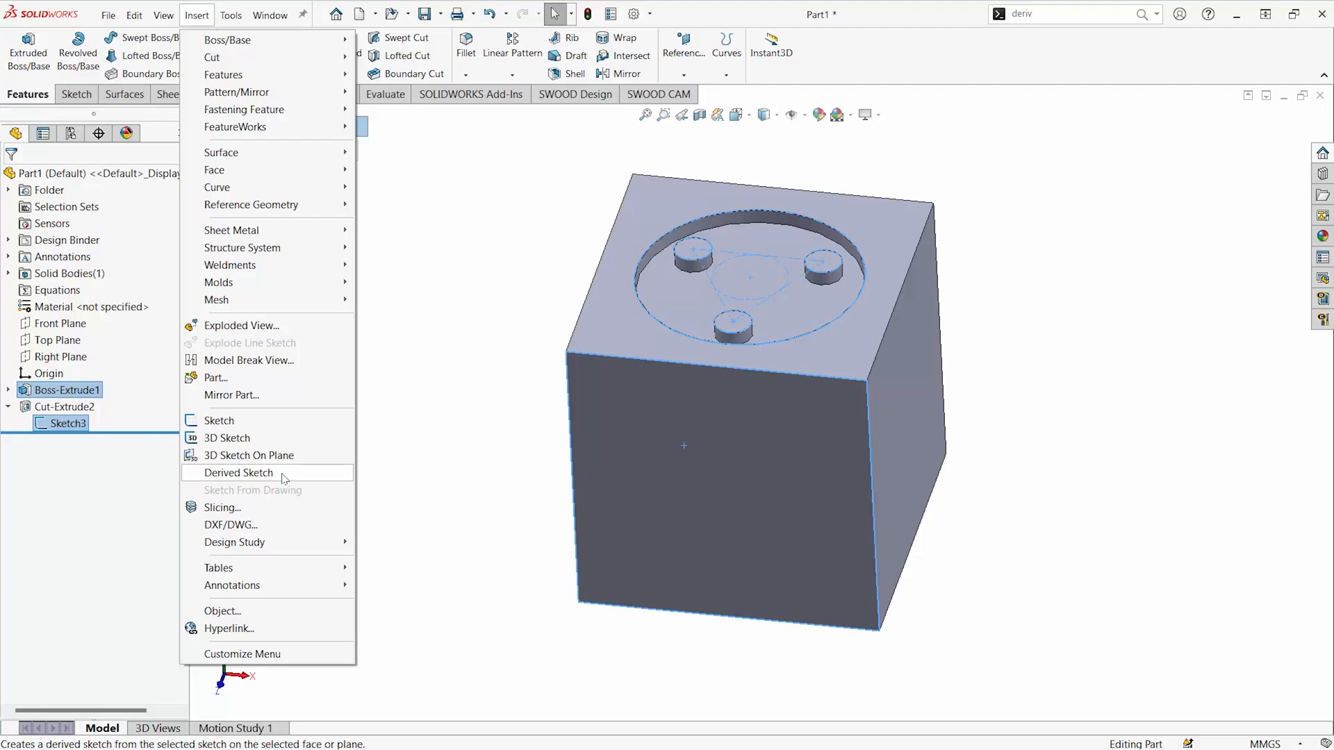
{"action": "left_click", "coordinate": [239, 473]}
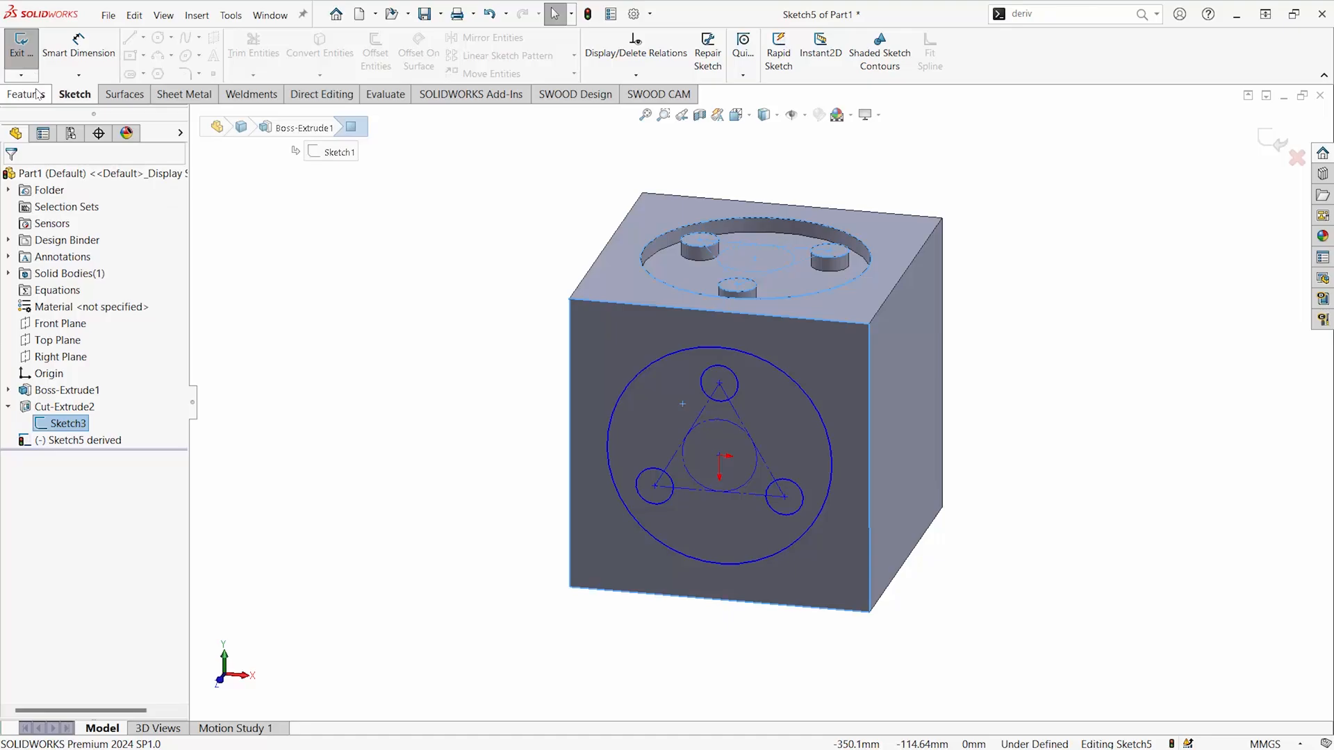
Make an Extruded Cut from the derived sketch, giving the front face a matching three-post pocket
{"action": "left_click", "coordinate": [27, 94]}
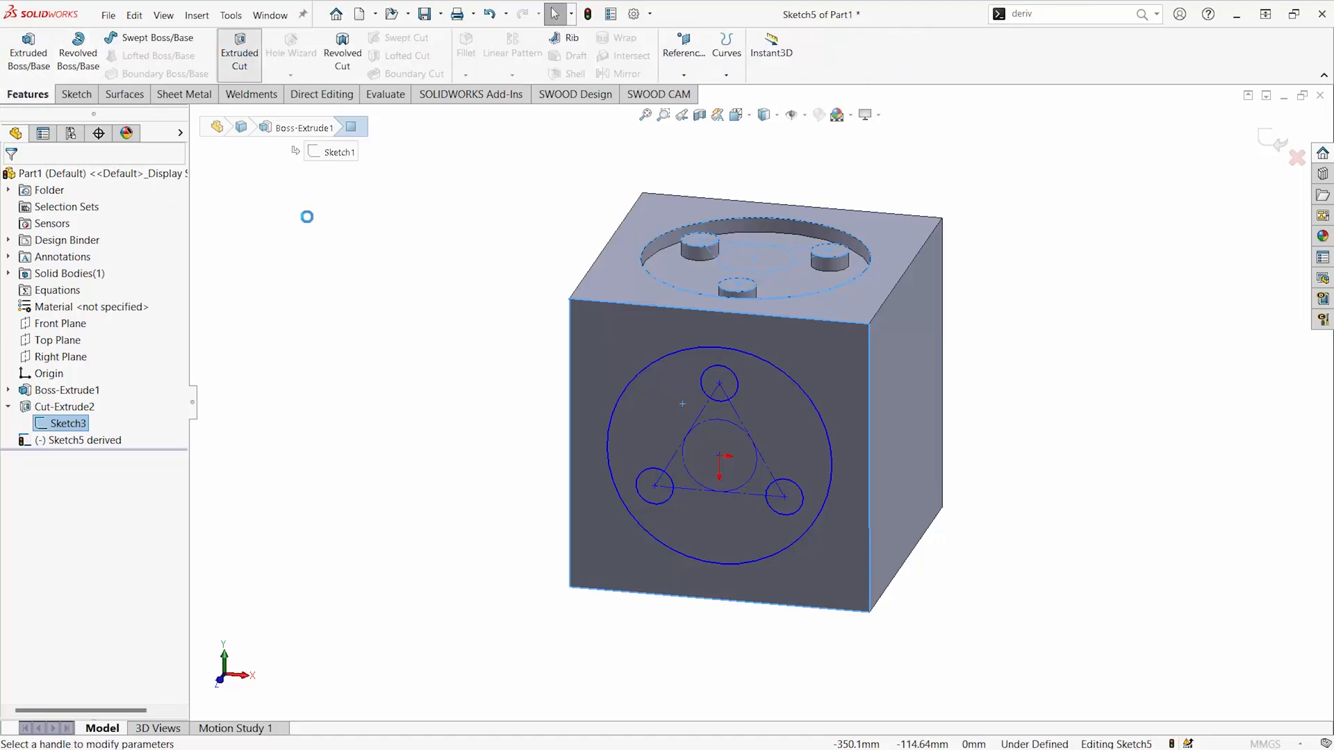
{"action": "left_click", "coordinate": [239, 53]}
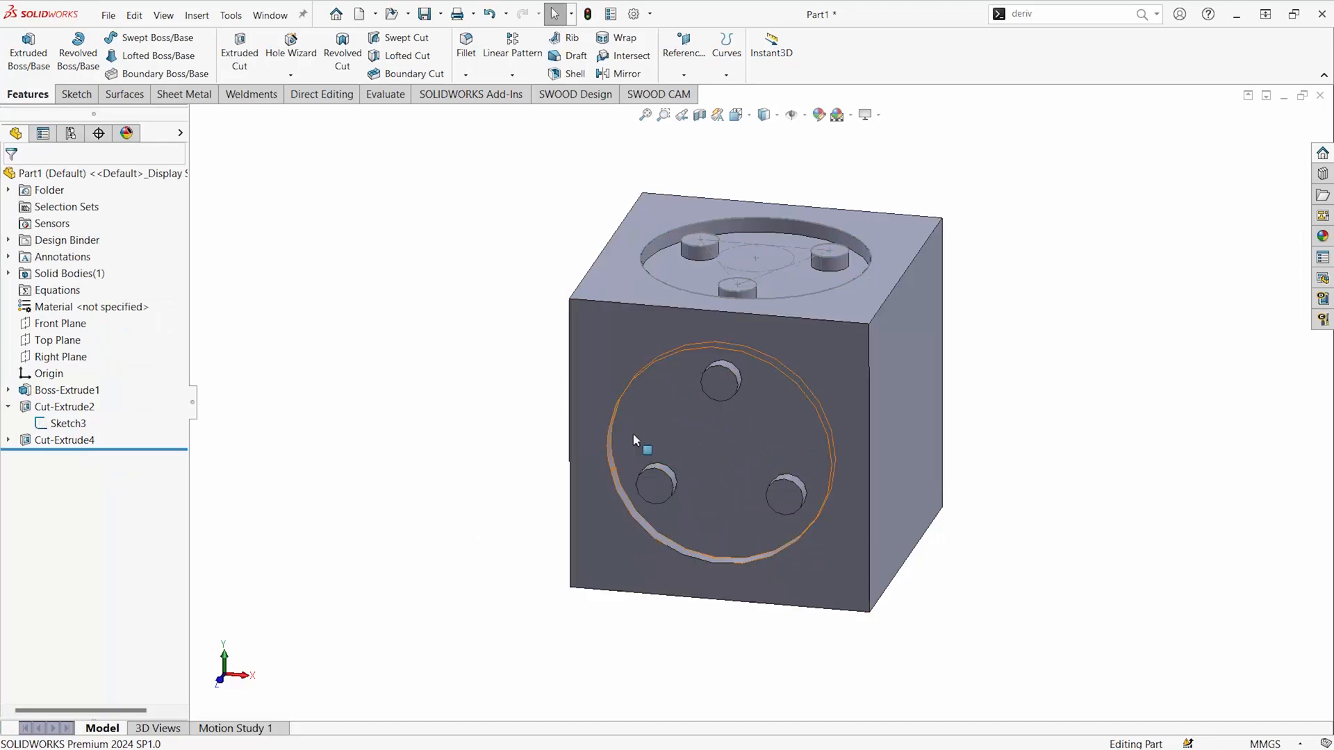
{"action": "mouse_move", "coordinate": [774, 455]}
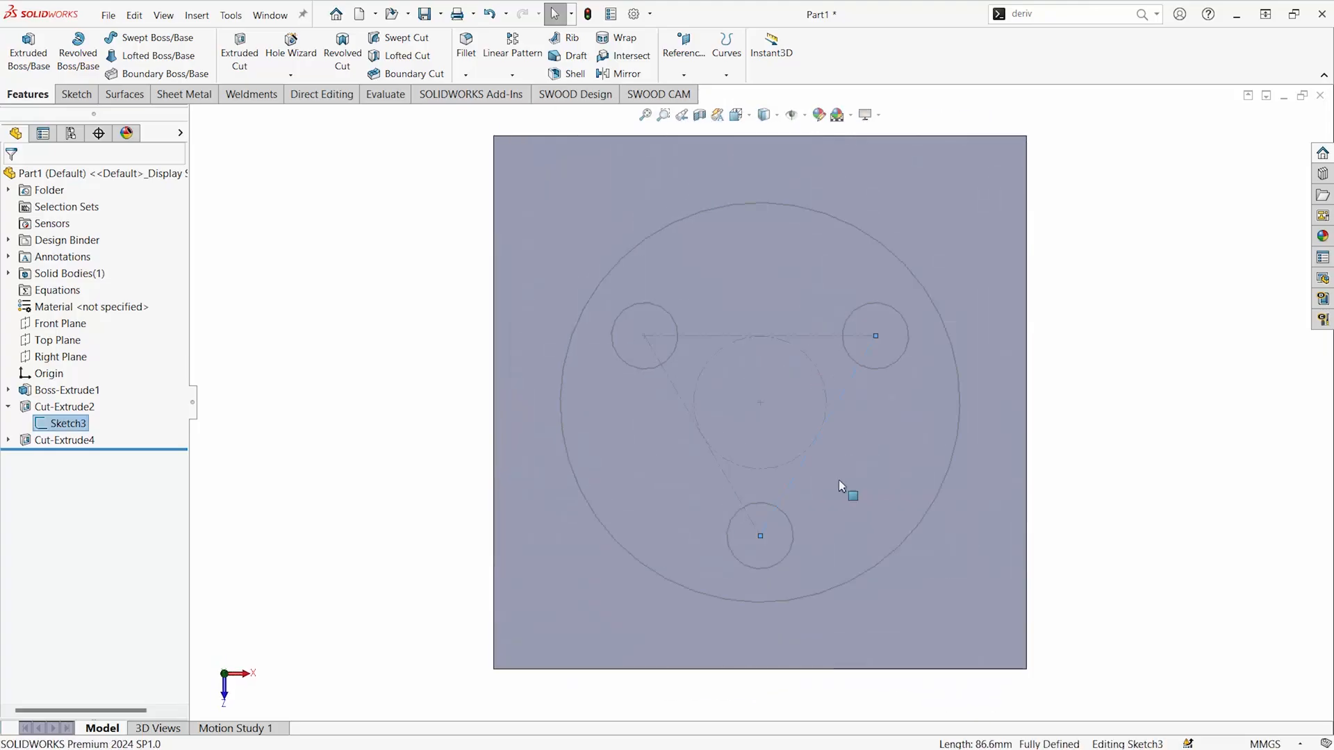
{"action": "left_click", "coordinate": [757, 535]}
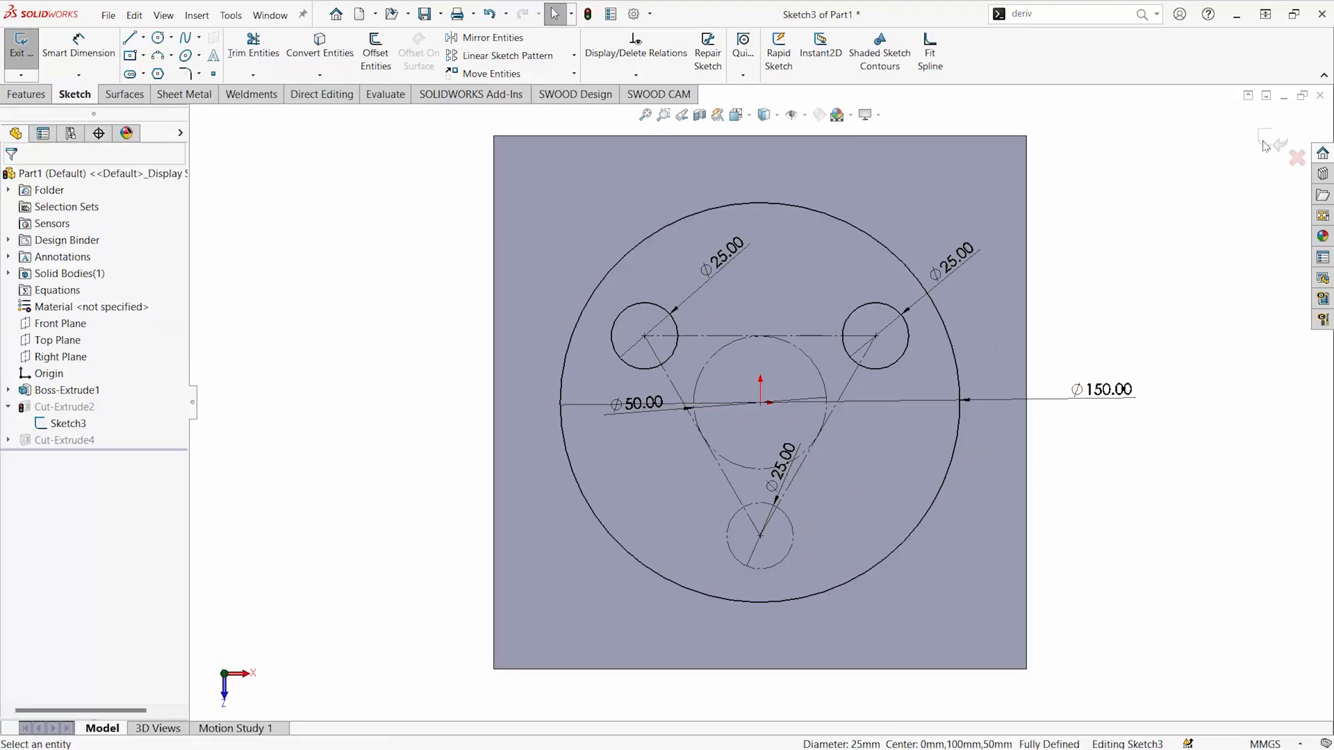
{"action": "left_click", "coordinate": [21, 47]}
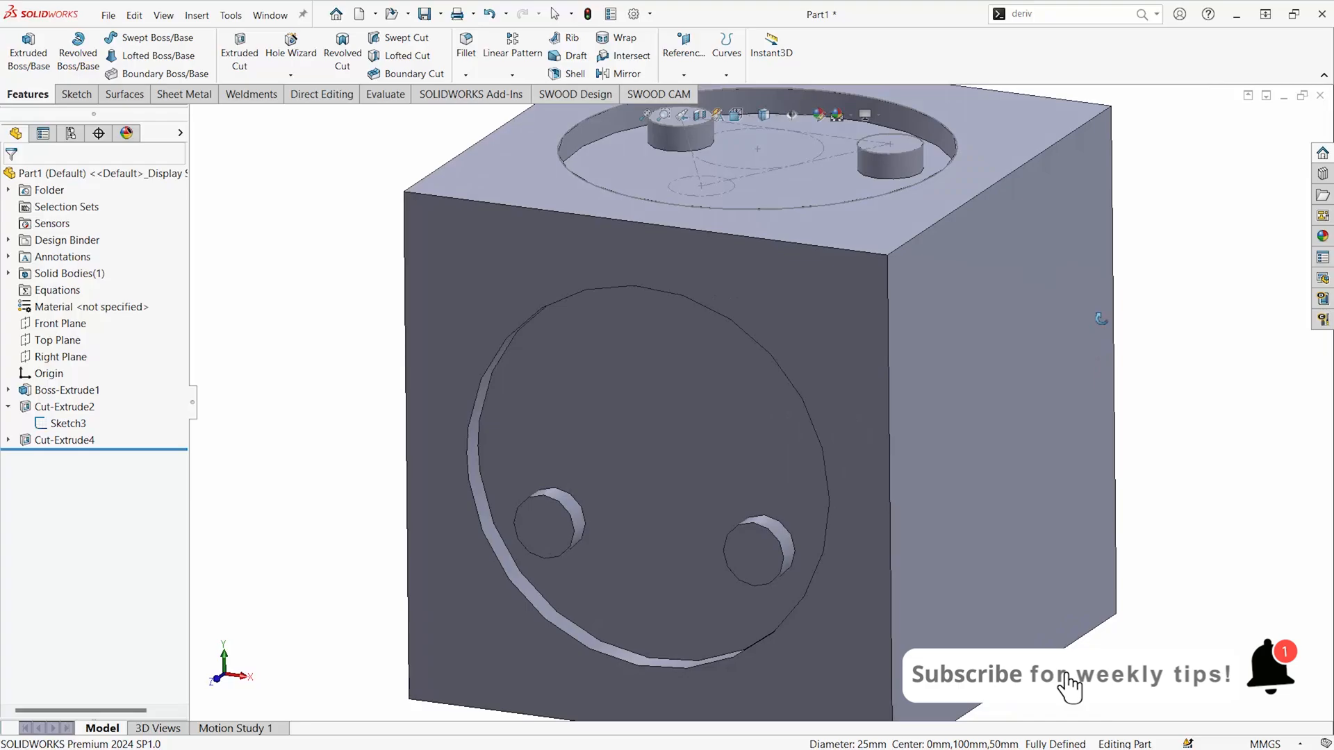
{"action": "mouse_move", "coordinate": [1239, 403]}
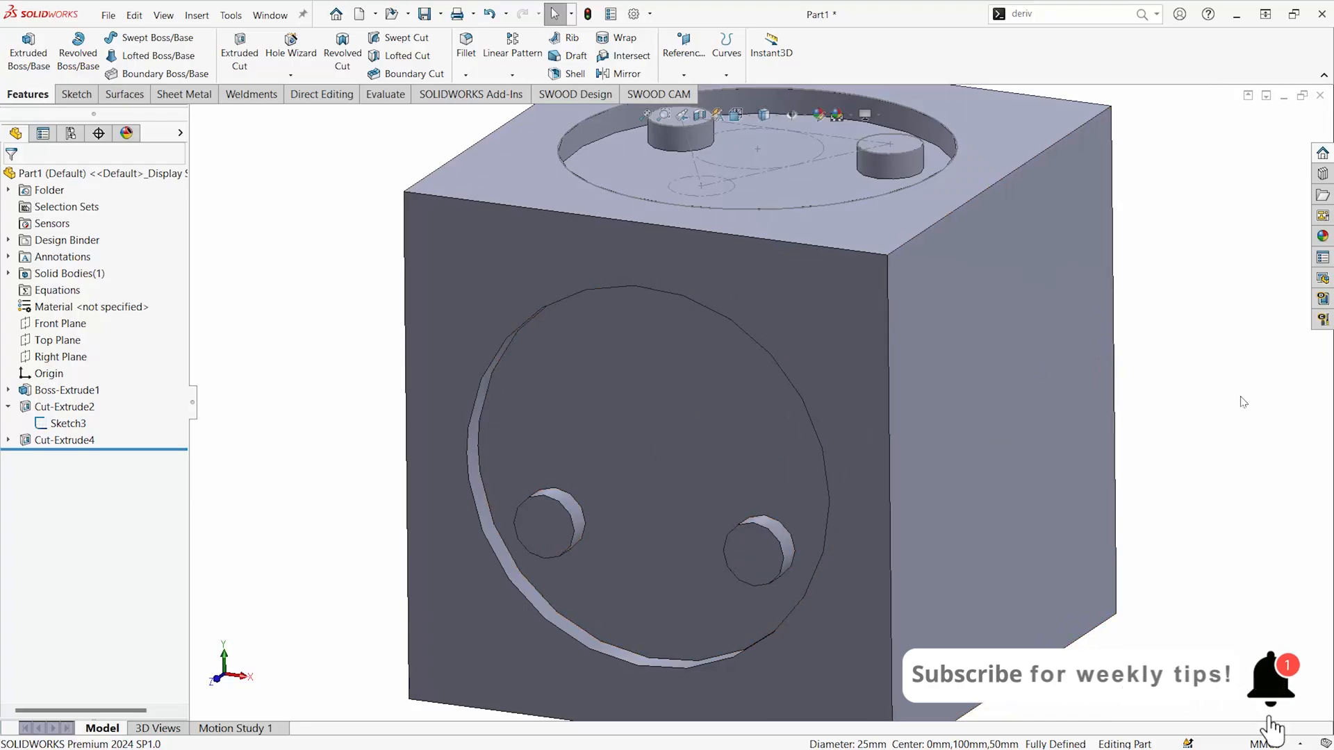